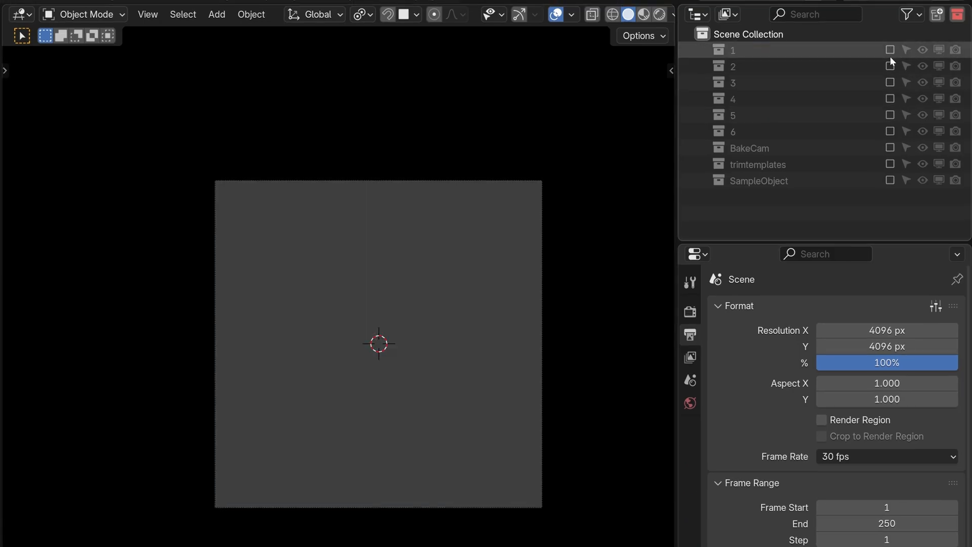
Enable collection 6 in the Outliner to show the trim_6 template
{"action": "left_click", "coordinate": [731, 99]}
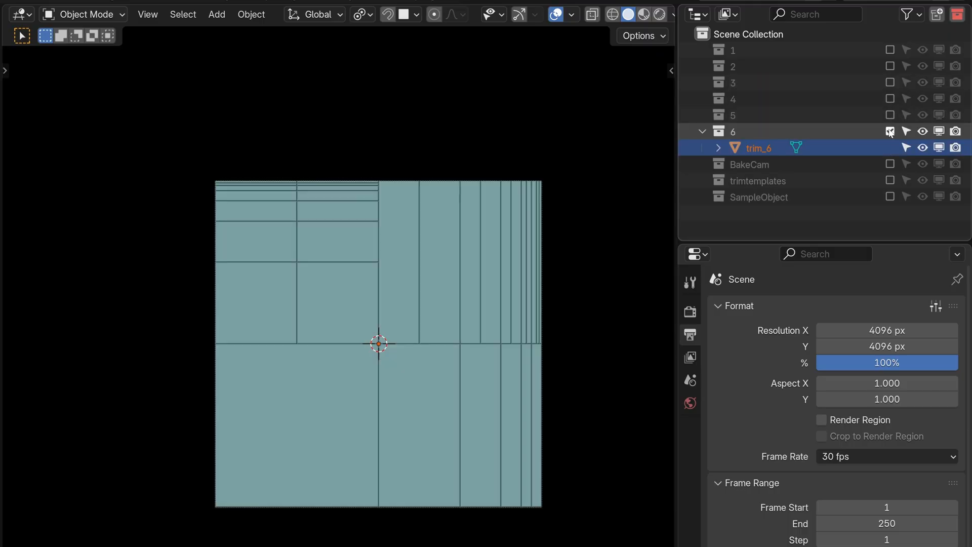
{"action": "left_click", "coordinate": [889, 130]}
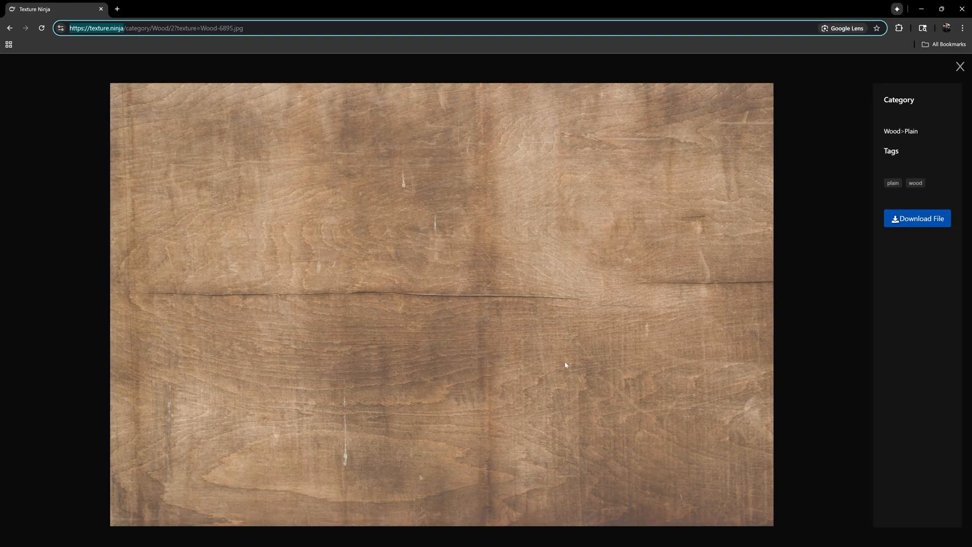
{"action": "mouse_move", "coordinate": [505, 386]}
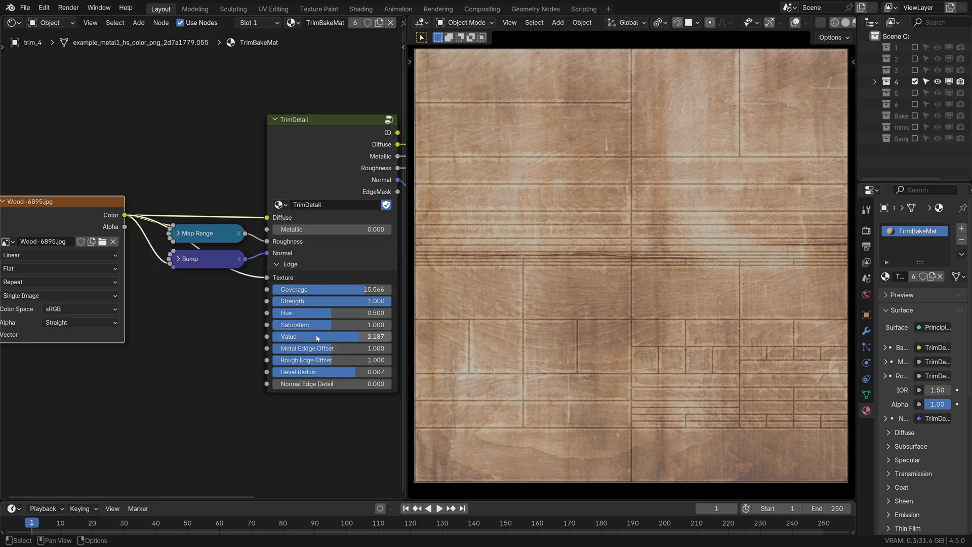
{"action": "mouse_move", "coordinate": [348, 339]}
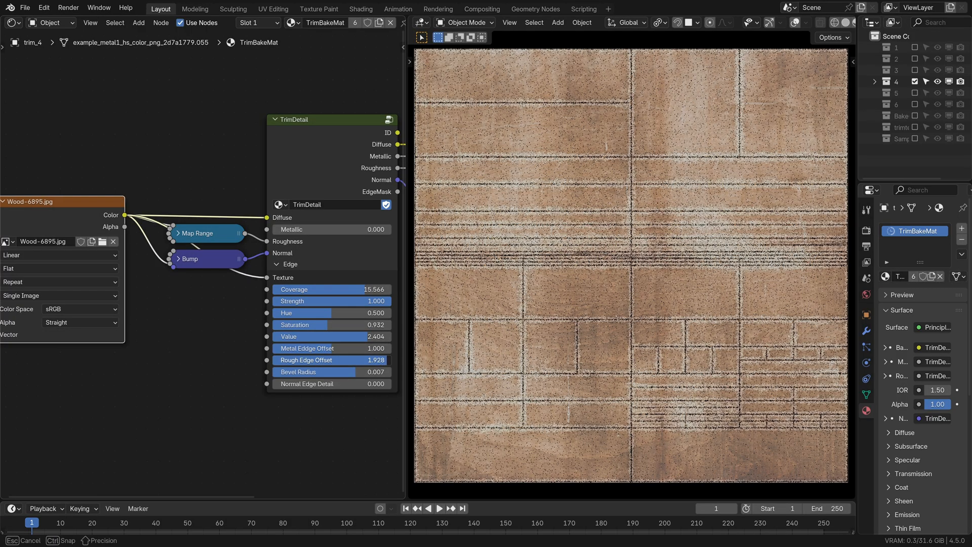
Lower the Rough Edge Offset, nudge it back up, and reduce the trims' Bevel Radius
{"action": "left_click_drag", "start_coordinate": [334, 360], "coordinate": [314, 359]}
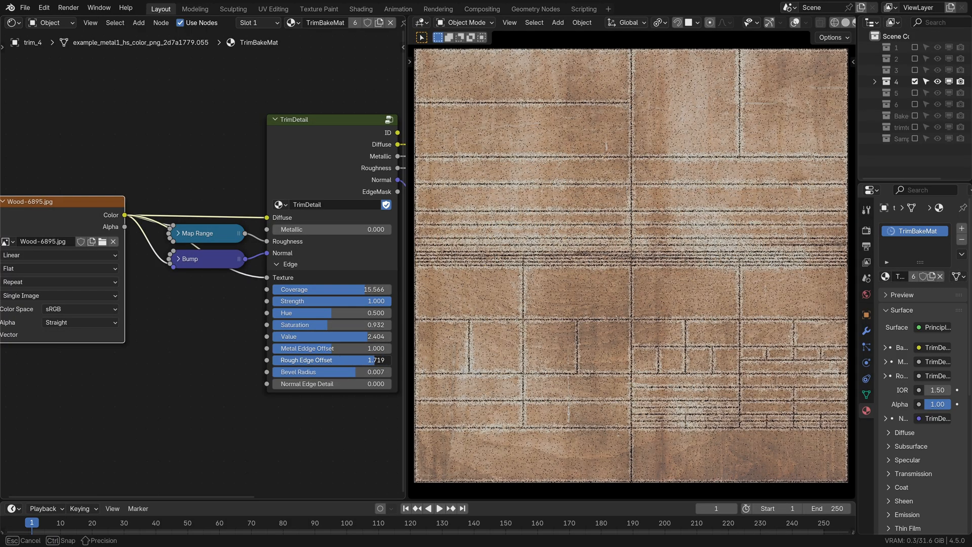
{"action": "left_click_drag", "start_coordinate": [310, 359], "coordinate": [319, 360]}
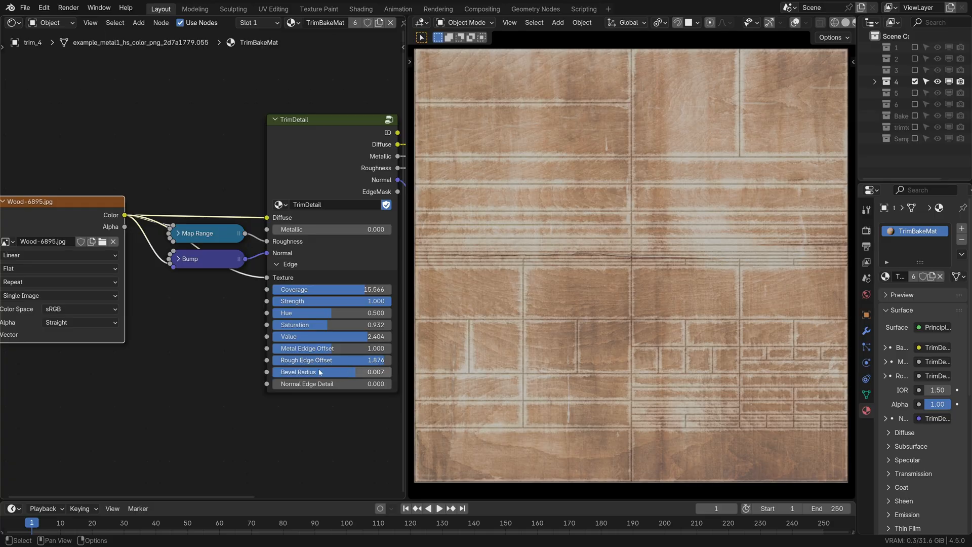
{"action": "left_click_drag", "start_coordinate": [335, 371], "coordinate": [310, 370]}
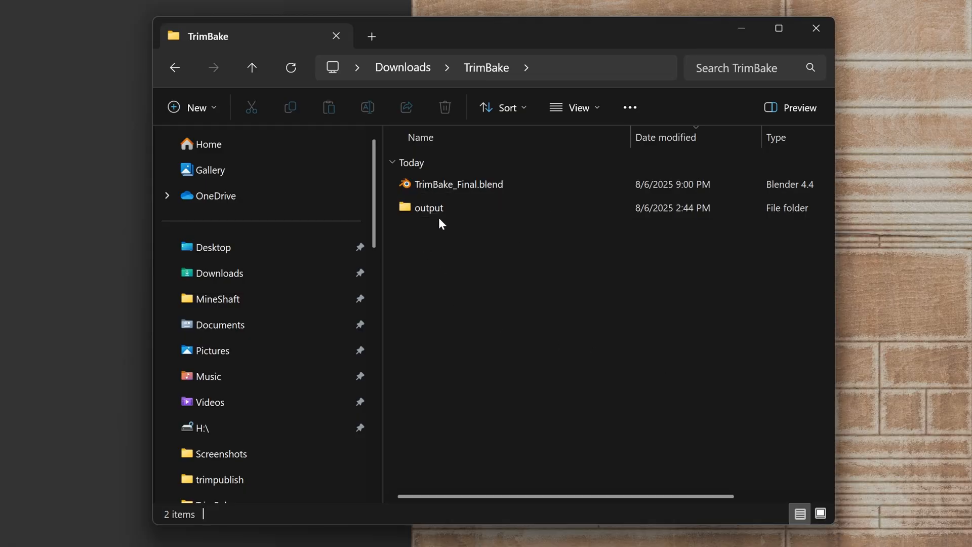
Open the output folder in TrimBake, then search for 'wood'
{"action": "double_click", "coordinate": [427, 207]}
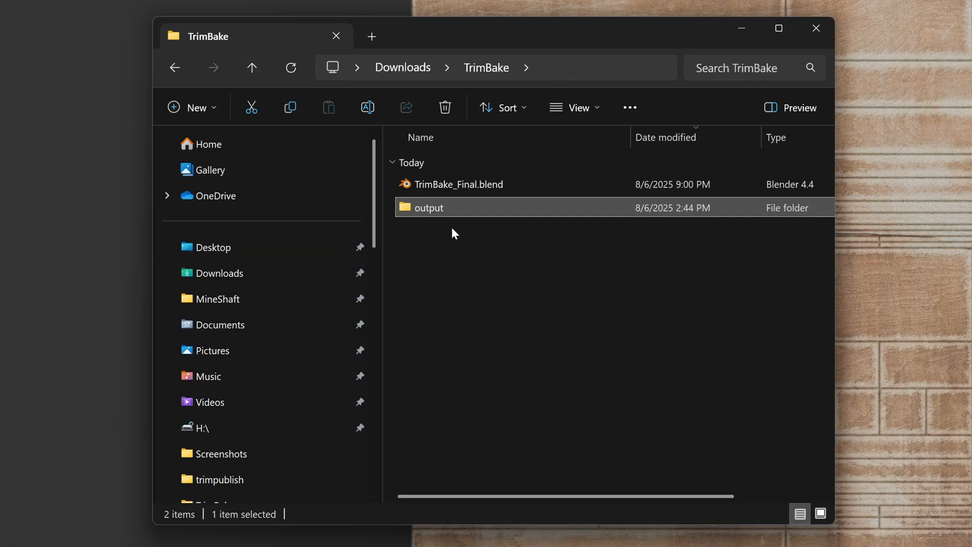
{"action": "type", "text": "wood"}
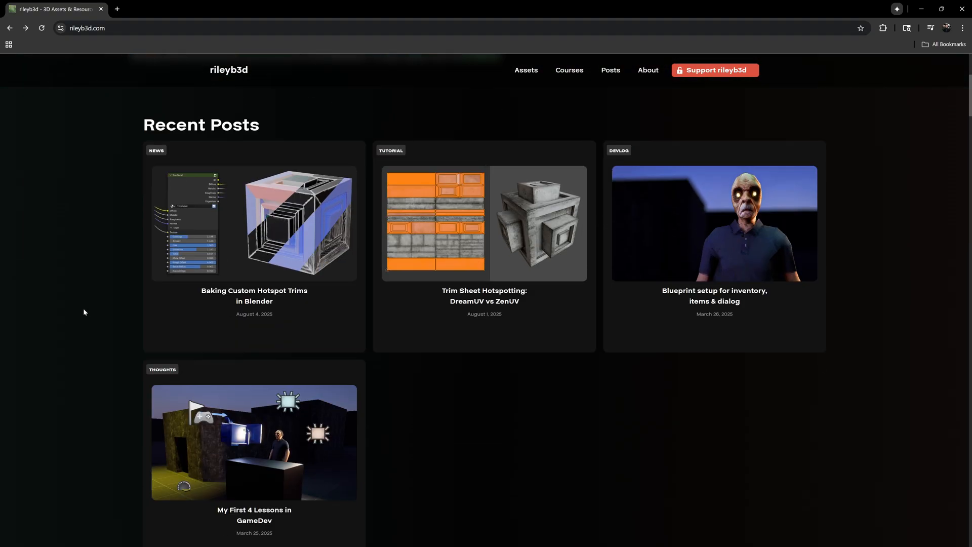
Open the 'Trim Sheet Hotspotting: DreamUV vs ZenUV' post and scroll through the article
{"action": "left_click", "coordinate": [484, 223]}
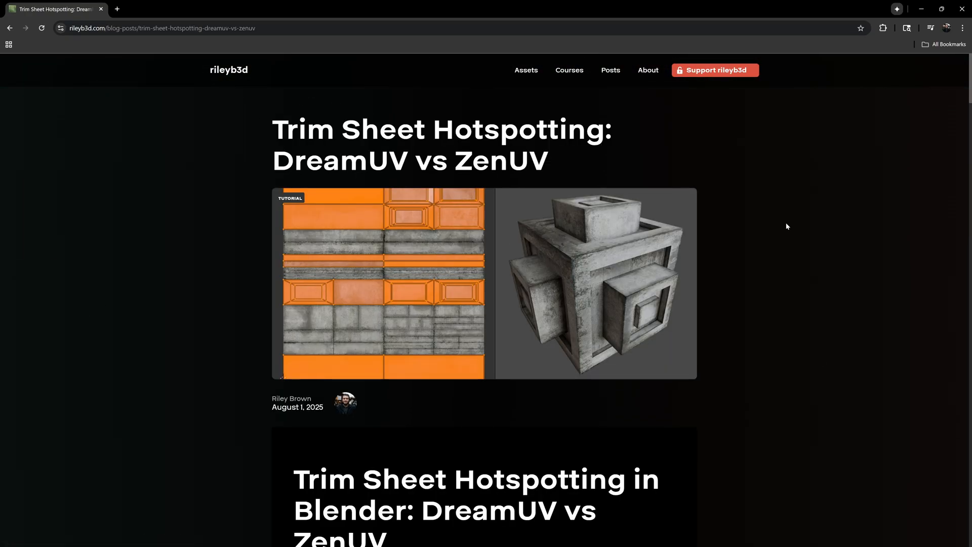
{"action": "scroll", "scroll_direction": "down", "scroll_amount": 3}
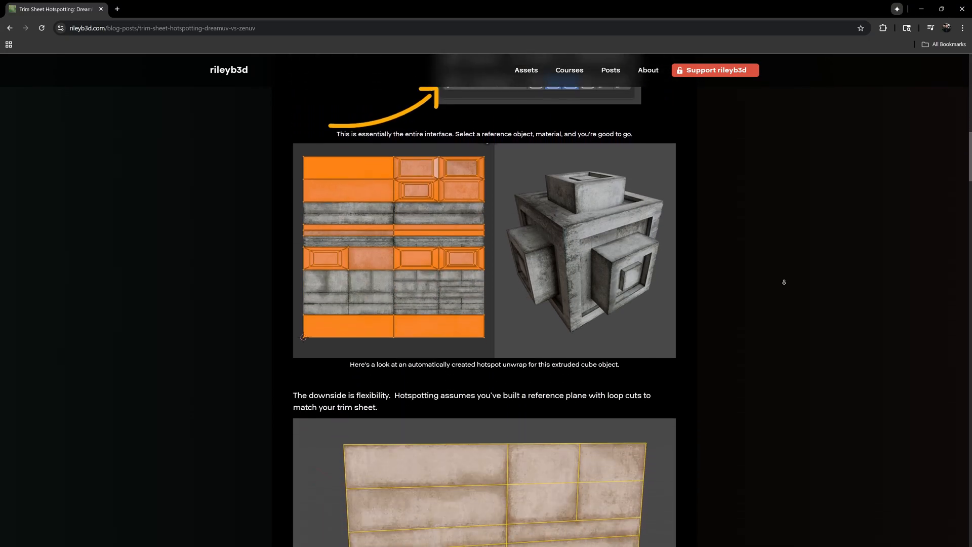
{"action": "scroll", "scroll_direction": "down", "scroll_amount": 3}
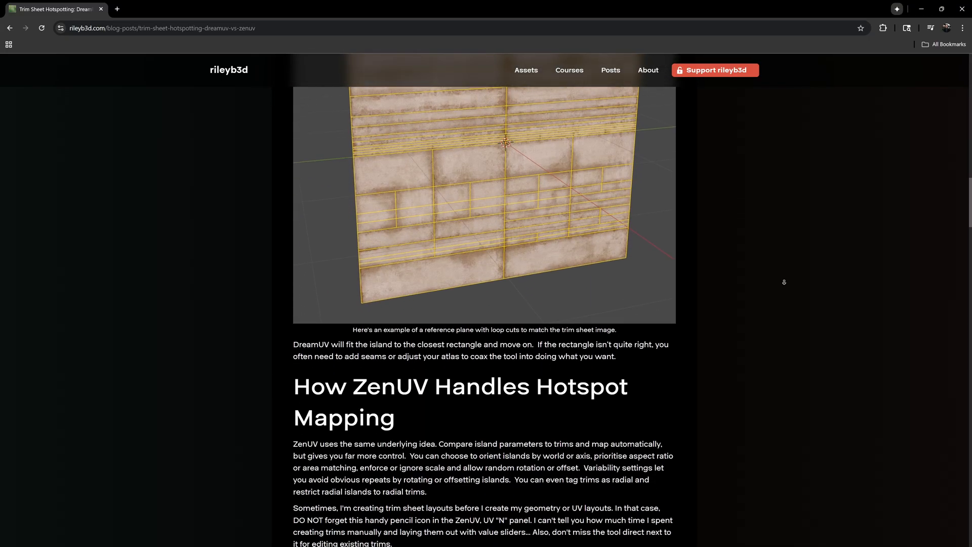
{"action": "scroll", "scroll_direction": "down", "scroll_amount": 3}
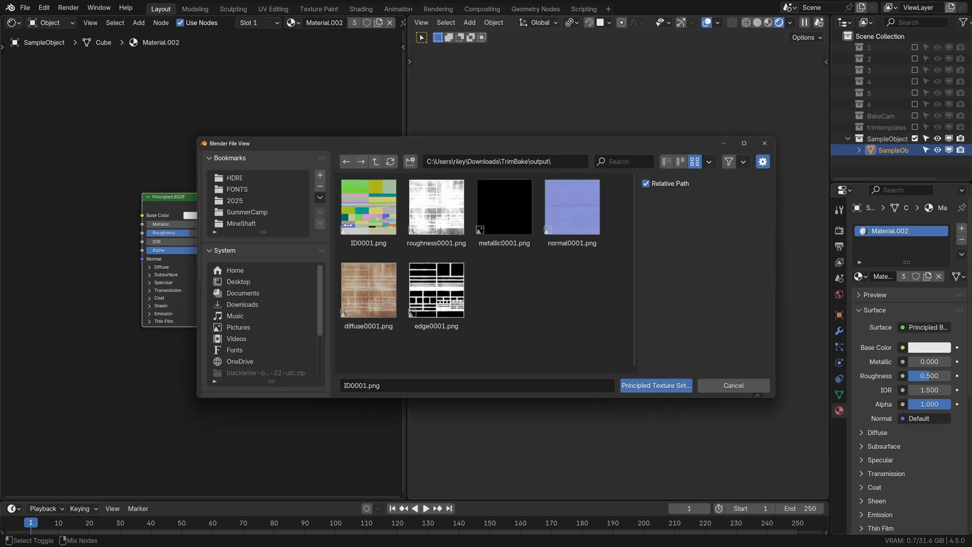
Select the baked trim maps from the output folder for the cube's material
{"action": "left_click", "coordinate": [654, 385]}
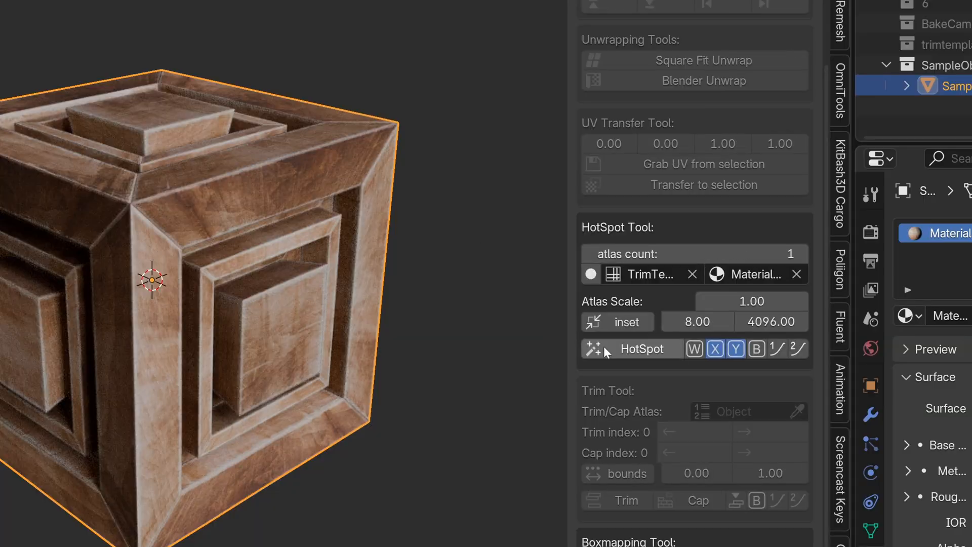
Run DreamUV HotSpot to map the cube faces onto the wood trims
{"action": "left_click", "coordinate": [643, 348]}
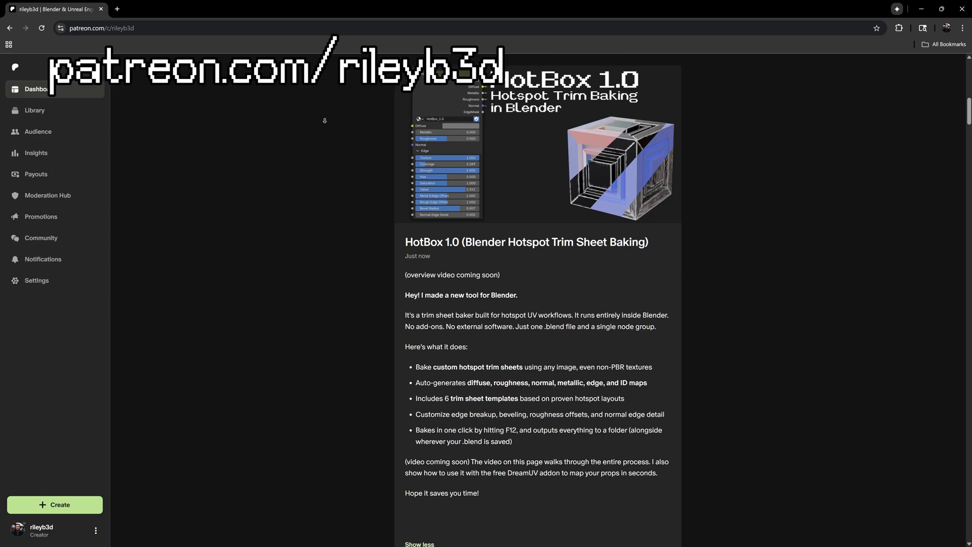
Scroll the HotBox 1.0 post down to the HotBox_1.0.blend attachment
{"action": "scroll", "scroll_direction": "down", "scroll_amount": 3}
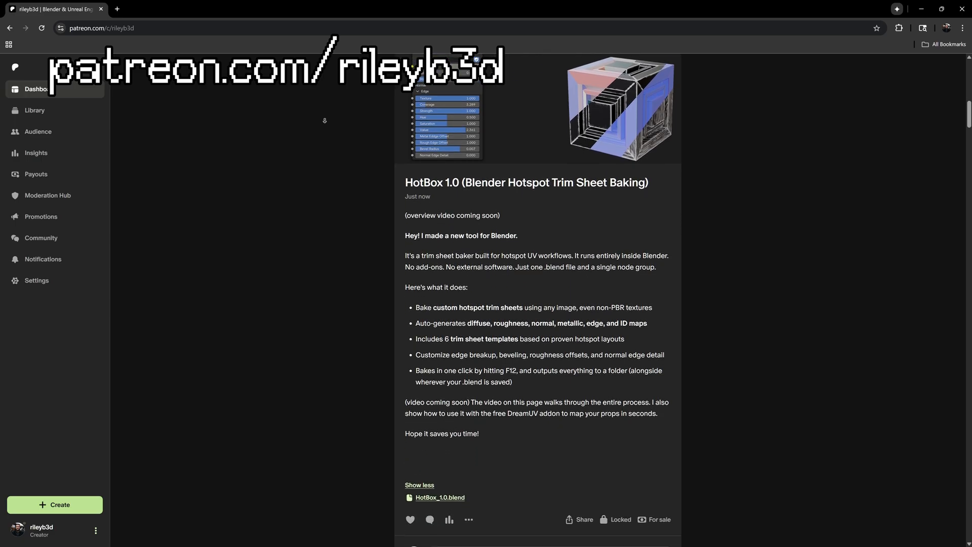
{"action": "left_click", "coordinate": [439, 497]}
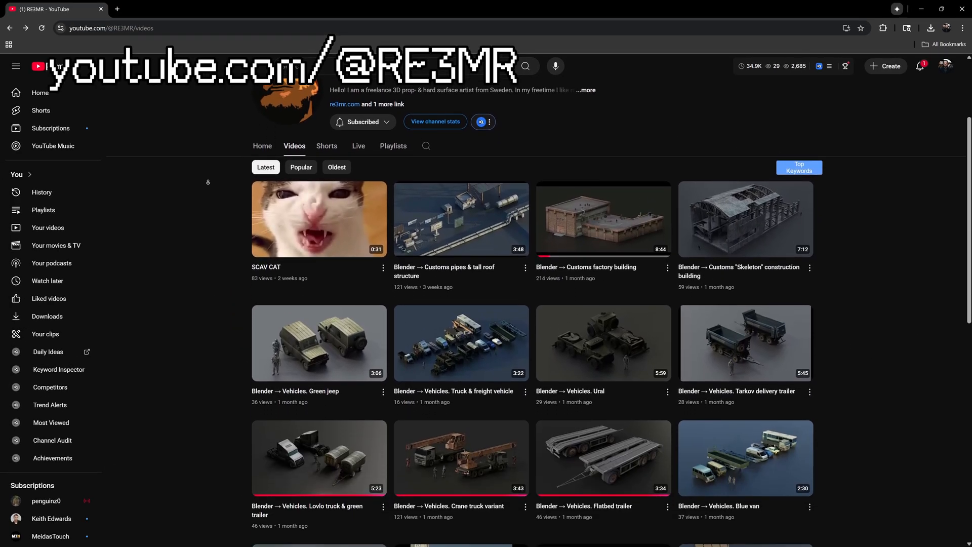
Scroll down the RE3MR Videos page to see more Blender uploads
{"action": "scroll", "scroll_direction": "down", "scroll_amount": 3}
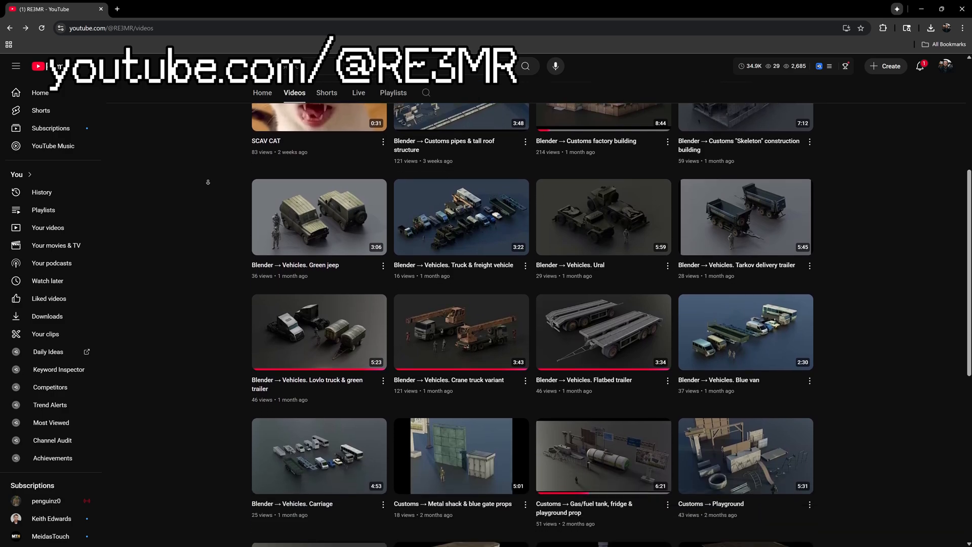